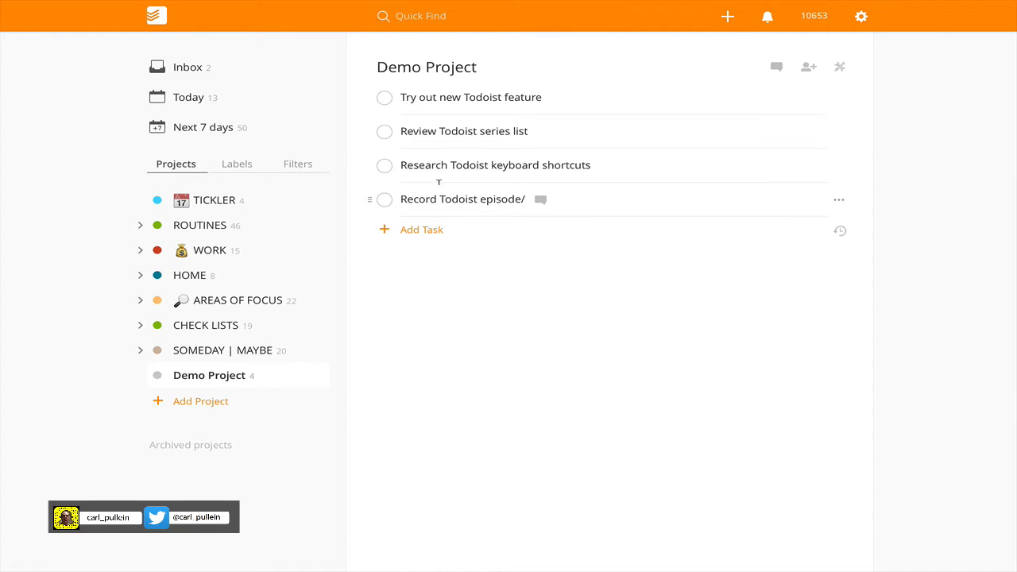
pyautogui.moveTo(359, 143)
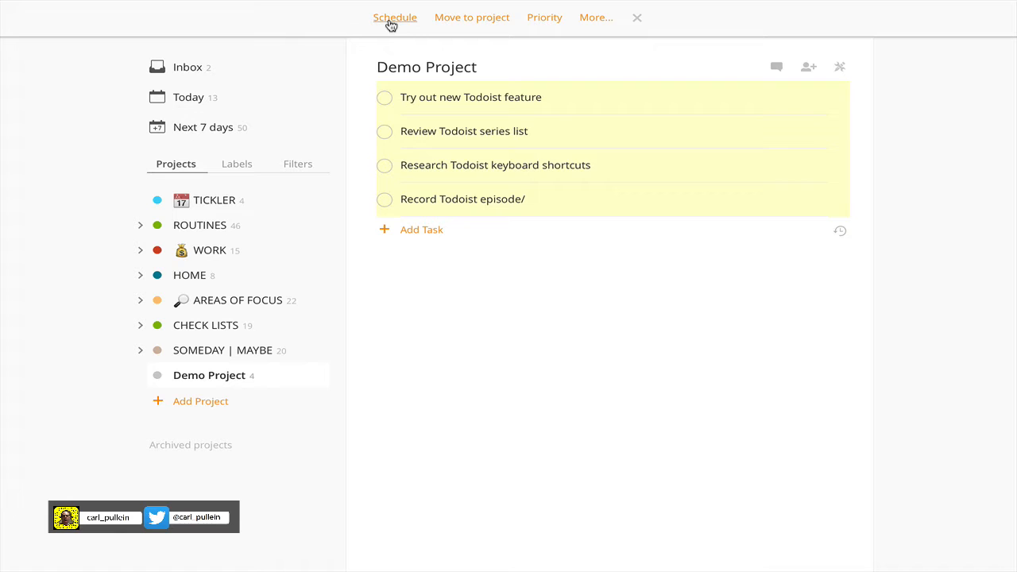
pyautogui.moveTo(471, 15)
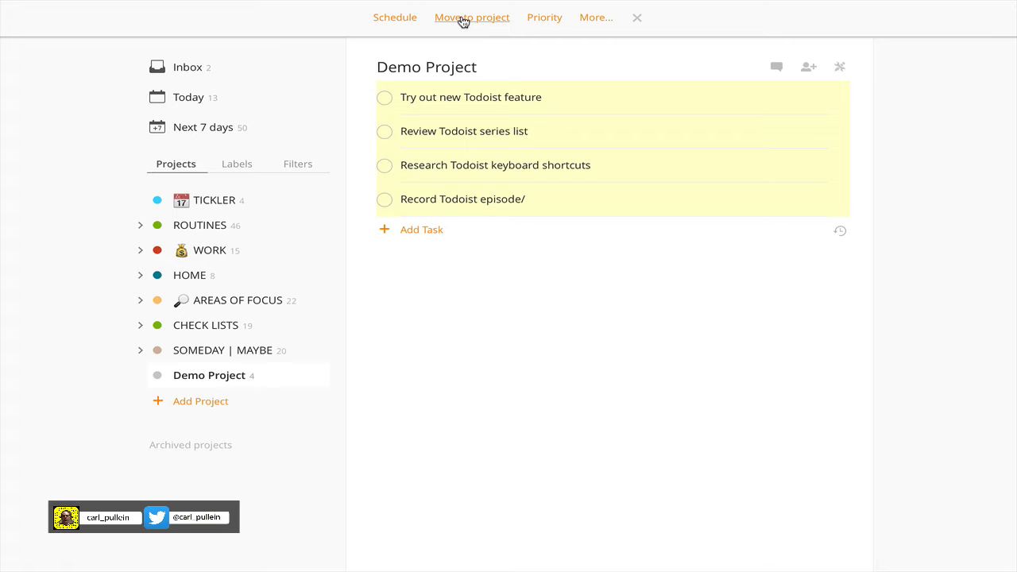
pyautogui.moveTo(544, 16)
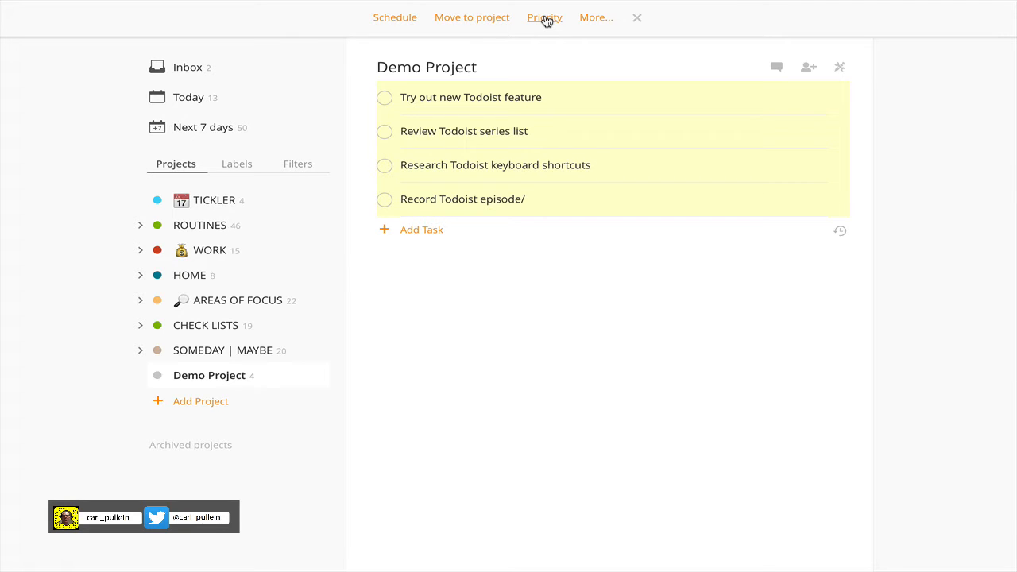
pyautogui.moveTo(596, 18)
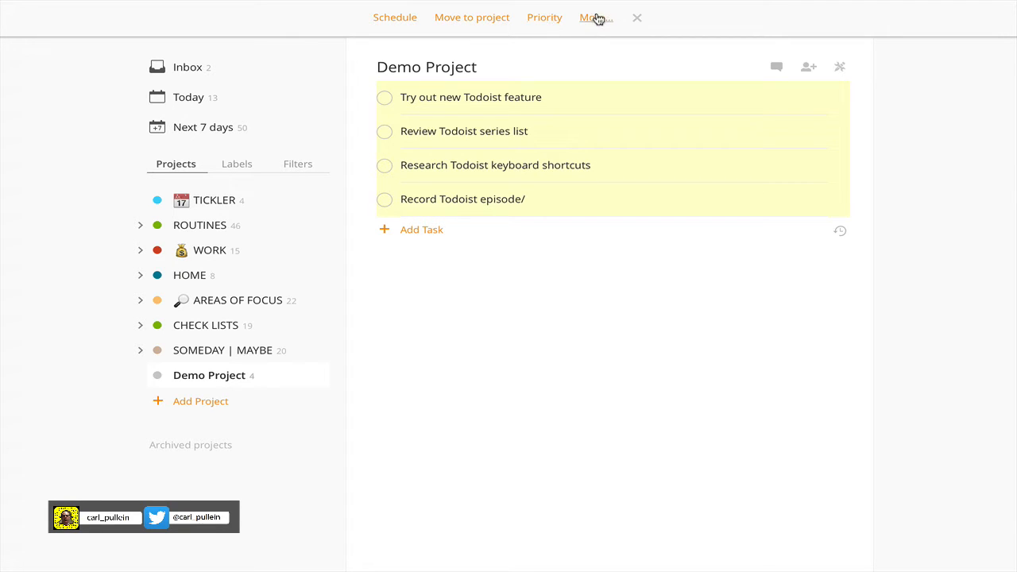
# Add the research label to all selected Demo Project tasks via the bulk More menu.
pyautogui.click(596, 18)
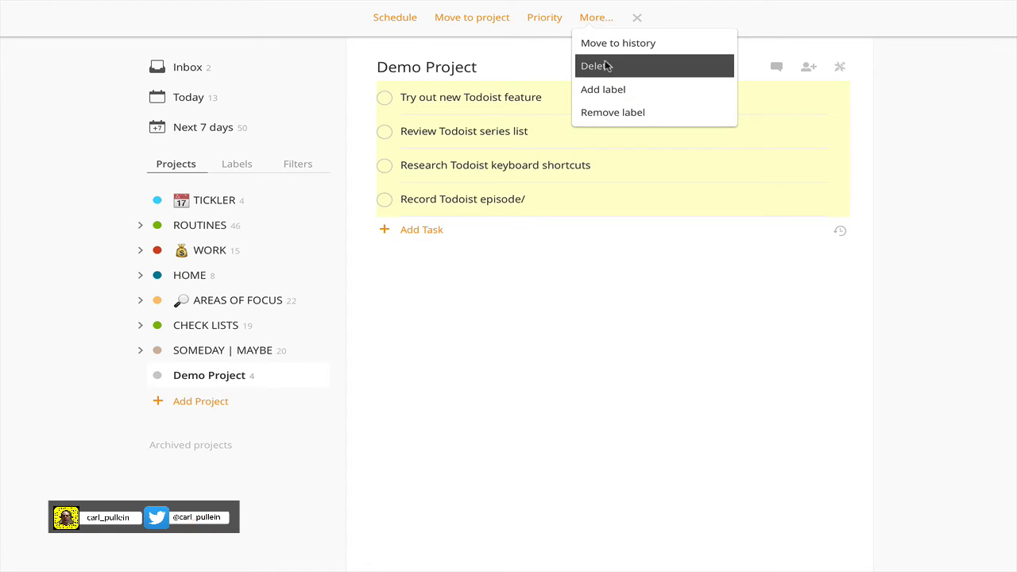
pyautogui.moveTo(612, 89)
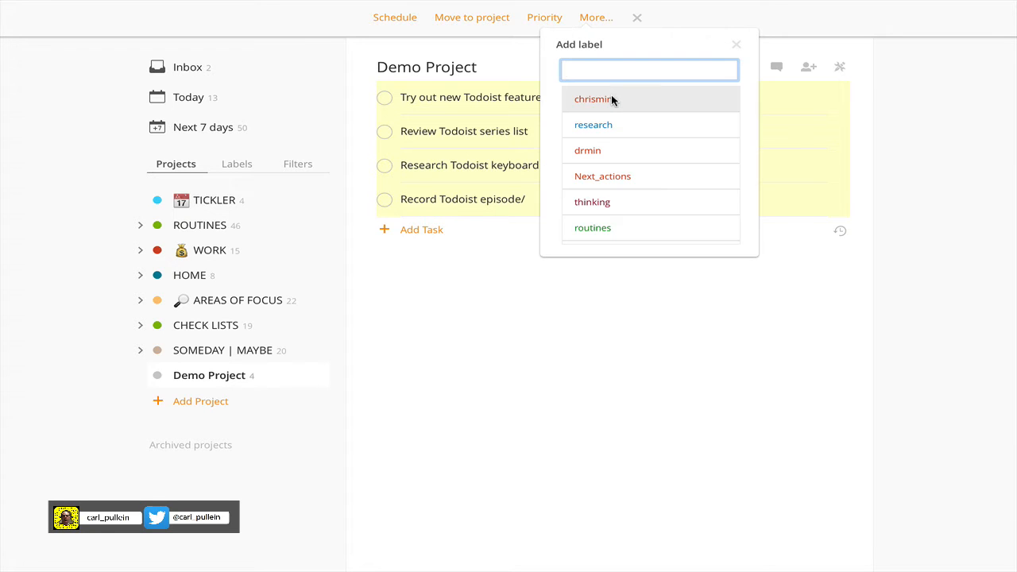
pyautogui.moveTo(632, 124)
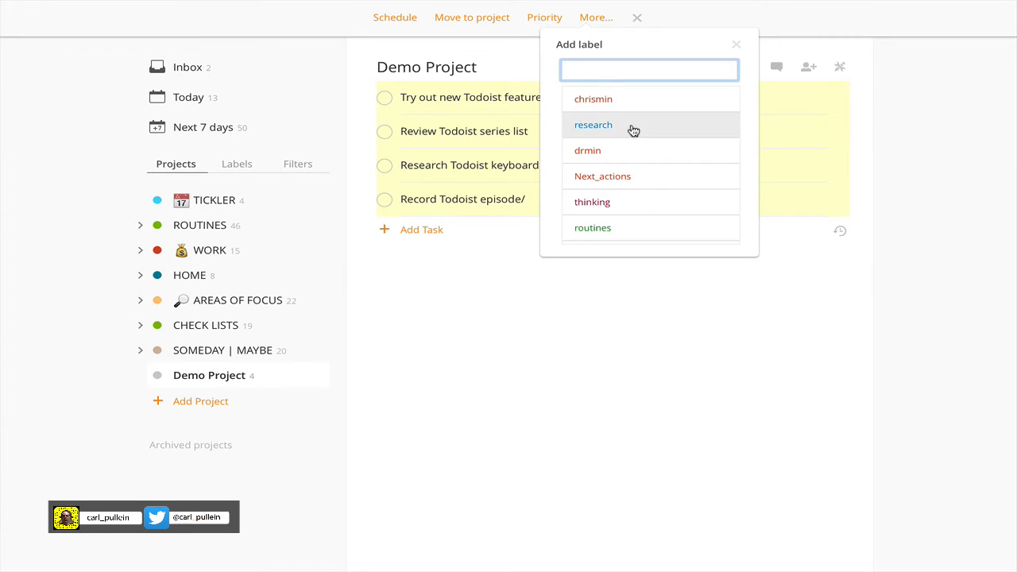
pyautogui.click(593, 124)
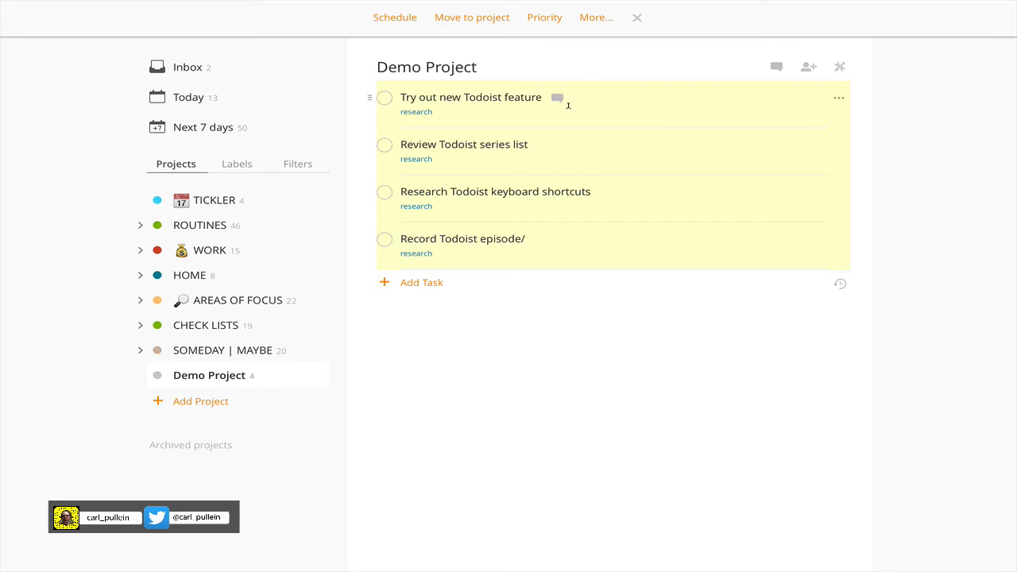
# Remove the research label from the selected tasks in bulk and switch to the ROUTINES project.
pyautogui.click(595, 18)
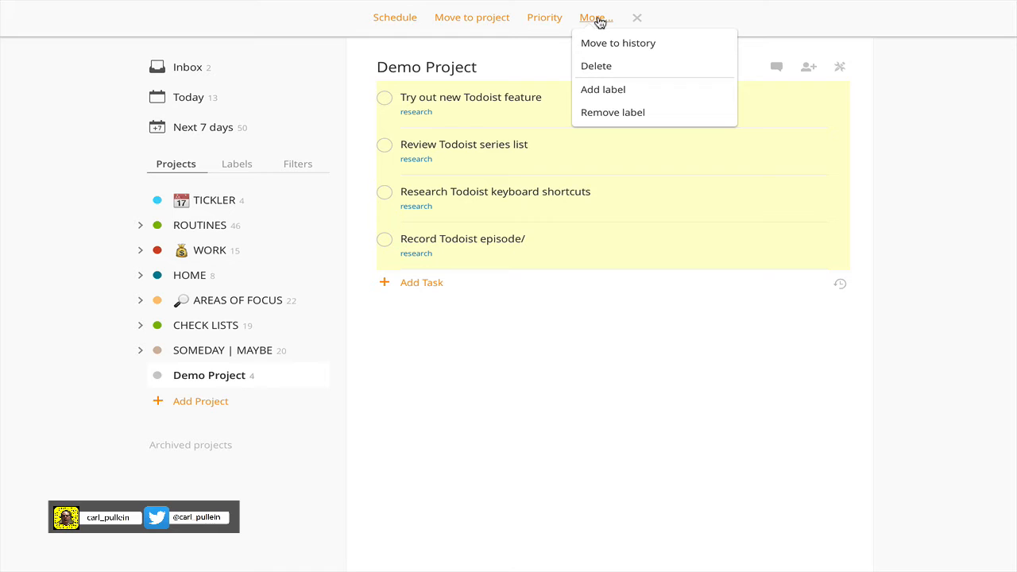
pyautogui.click(613, 111)
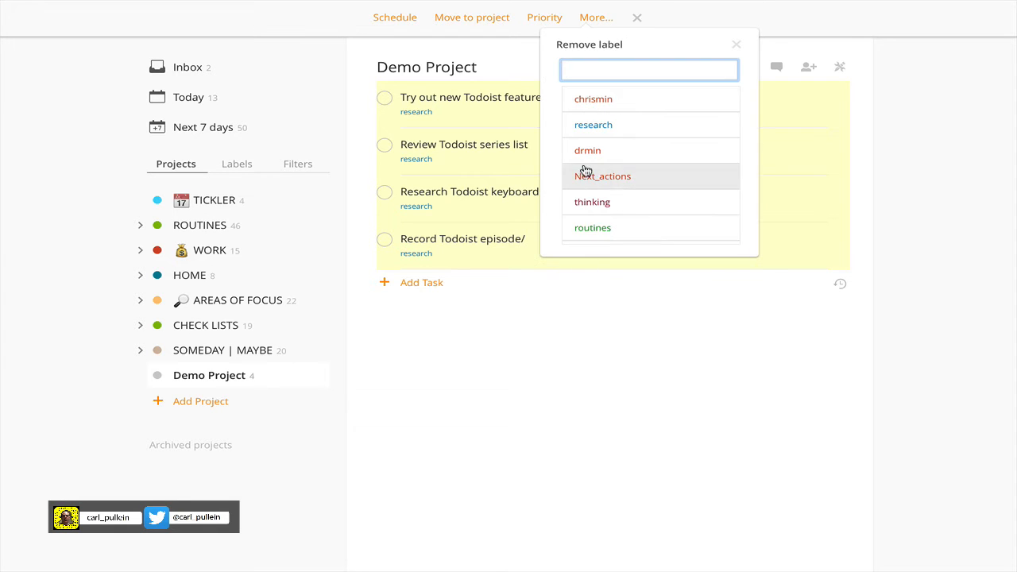
pyautogui.click(593, 124)
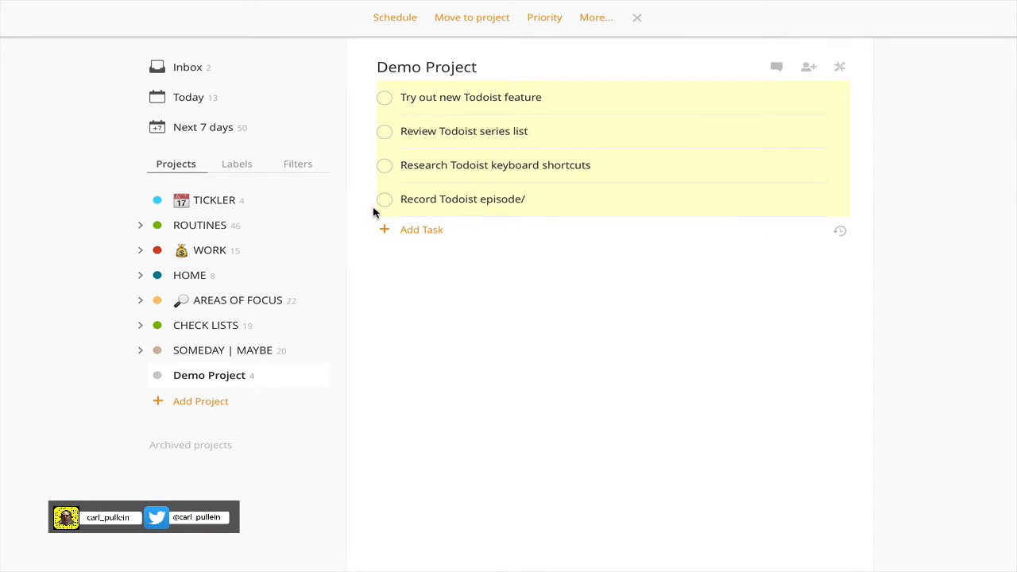
pyautogui.click(200, 226)
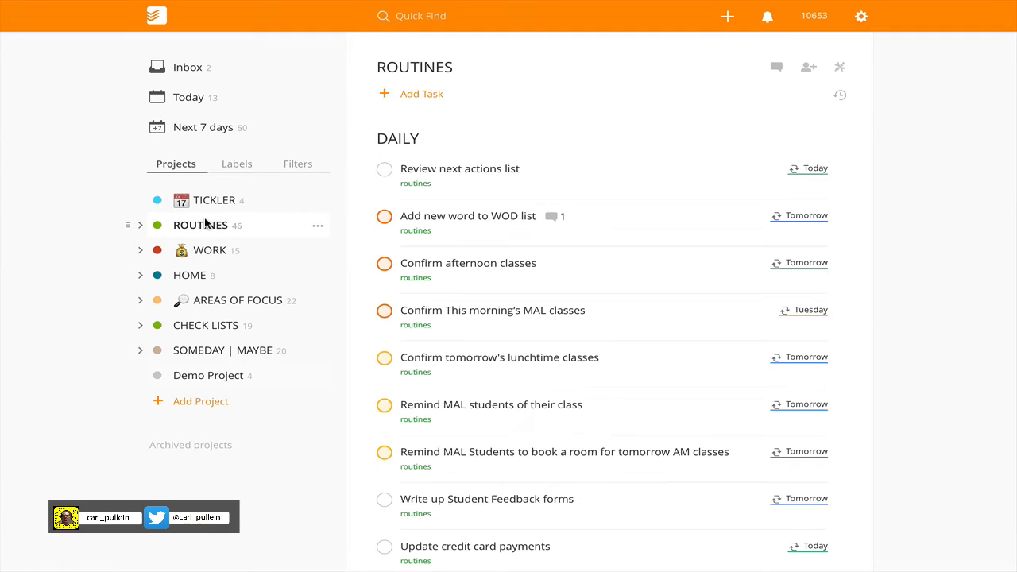
pyautogui.moveTo(417, 232)
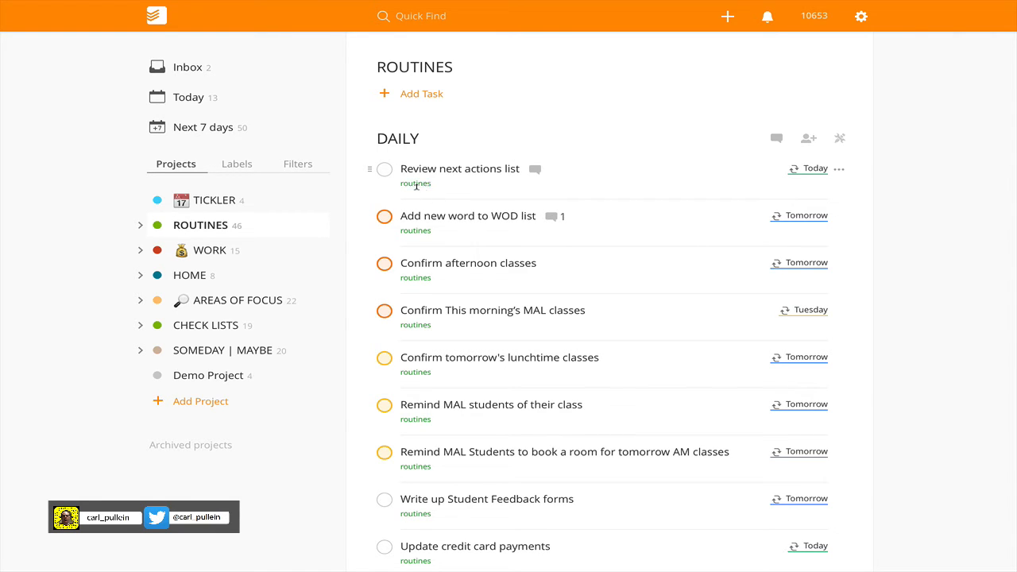
pyautogui.moveTo(499, 406)
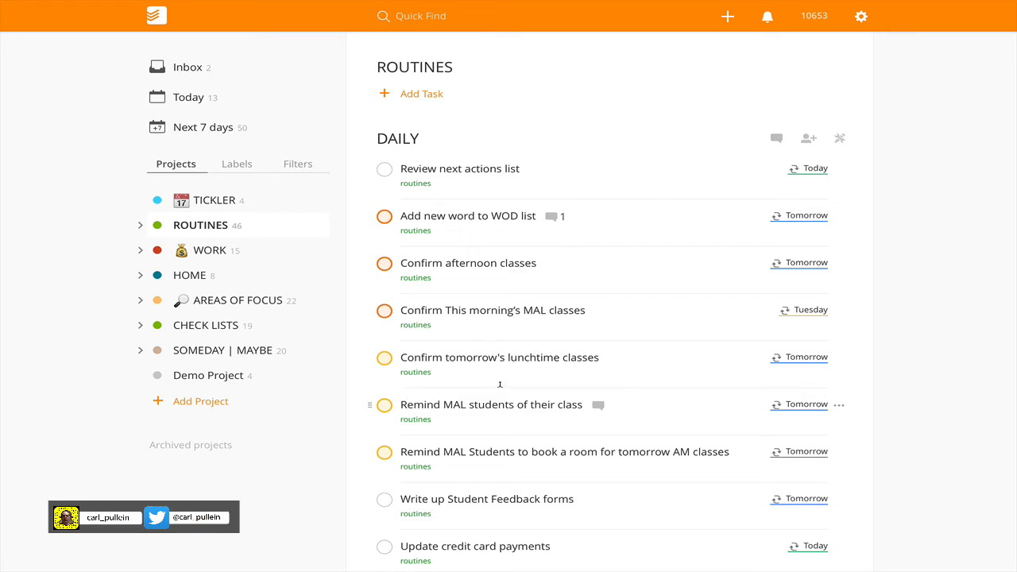
pyautogui.moveTo(246, 369)
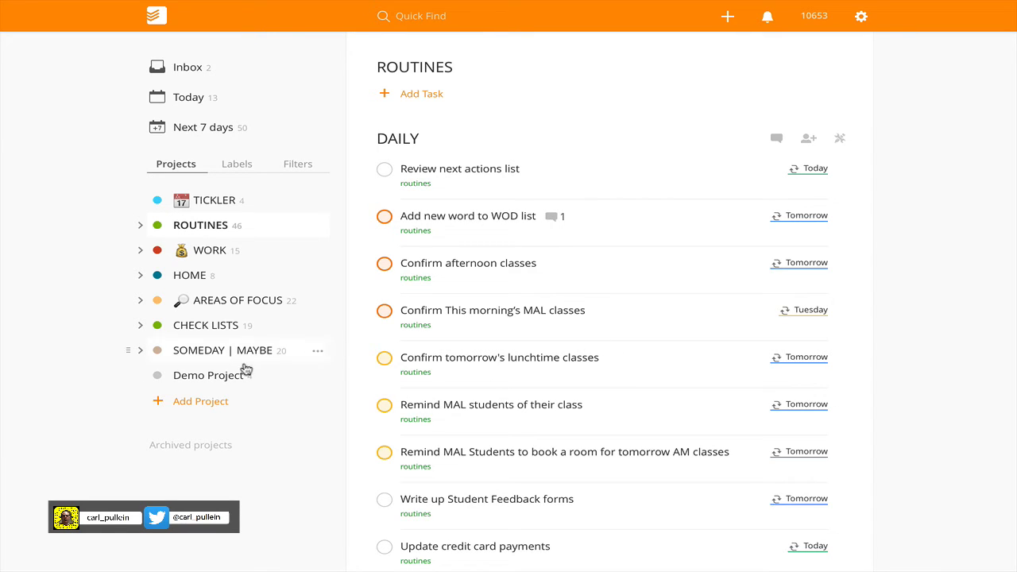
# Return to the Demo Project from ROUTINES via the sidebar Projects list.
pyautogui.click(210, 375)
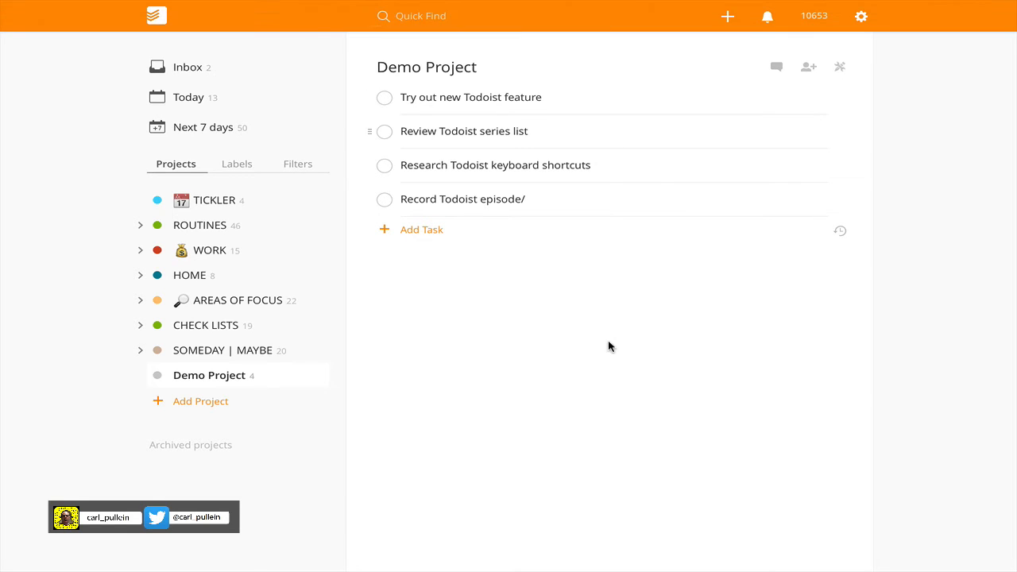
pyautogui.moveTo(509, 368)
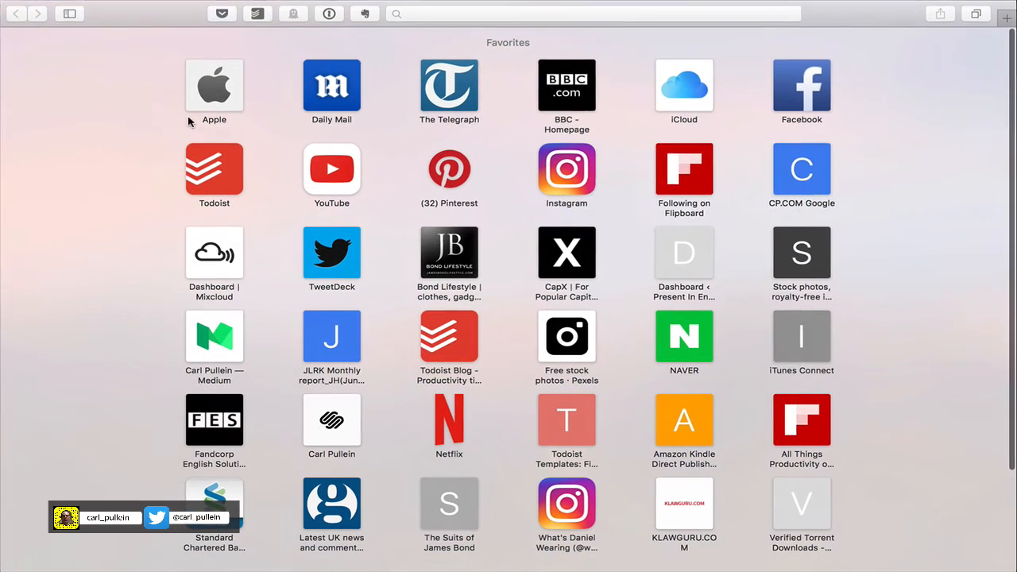
# Sign in to the Todoist web app from the Safari favourite using the pre-filled account details.
pyautogui.click(213, 168)
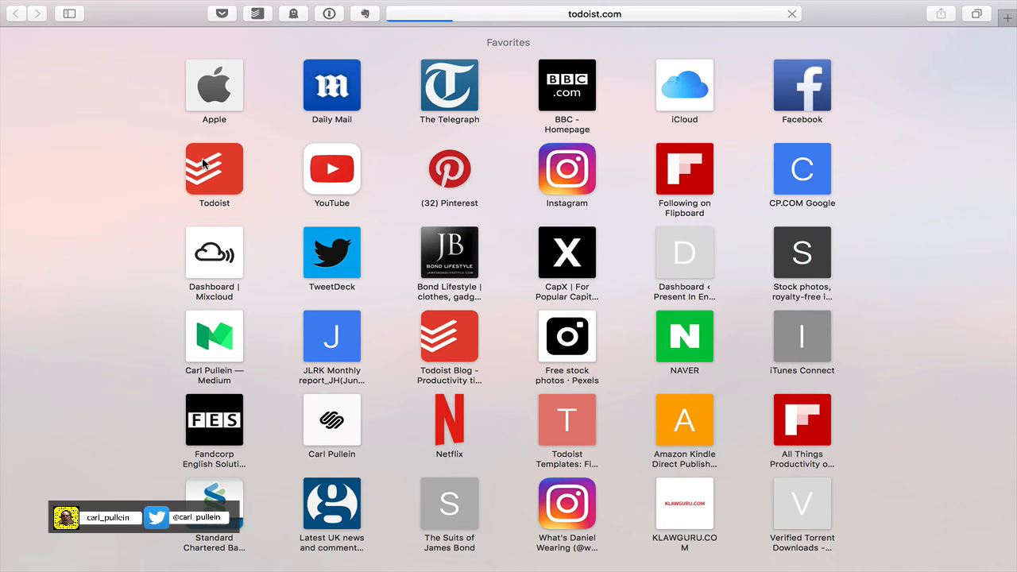
pyautogui.click(213, 169)
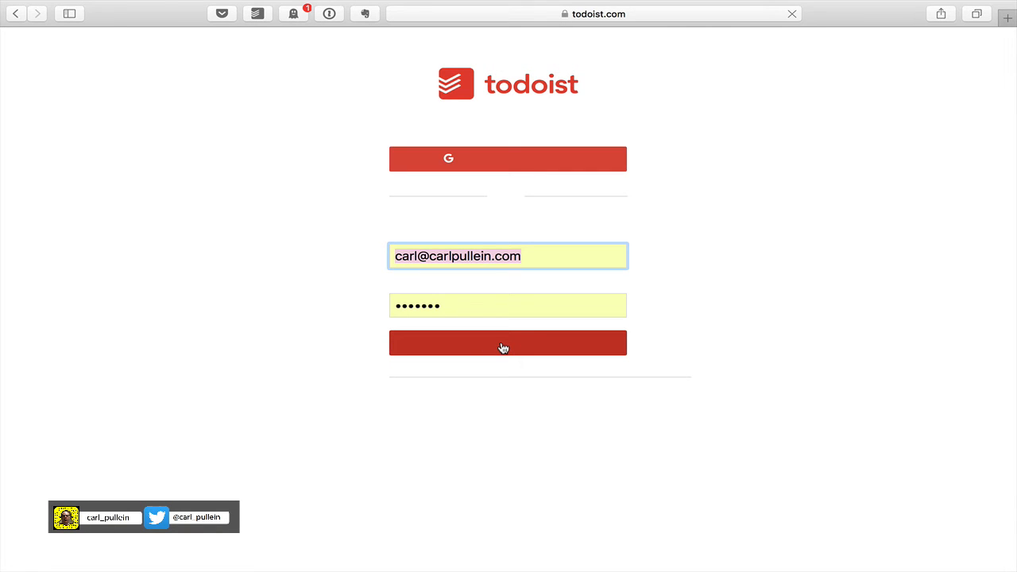
pyautogui.click(509, 343)
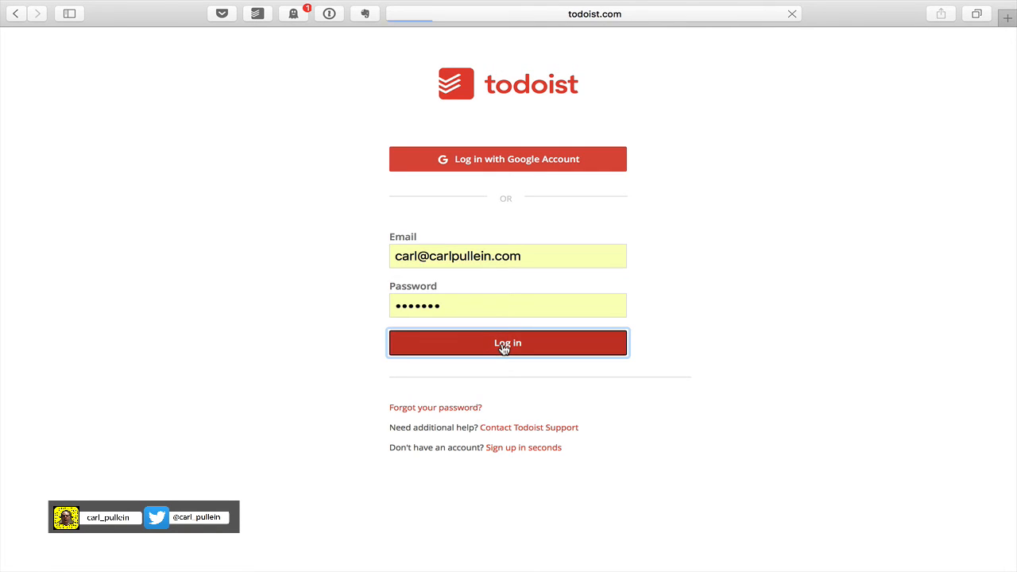
pyautogui.click(509, 343)
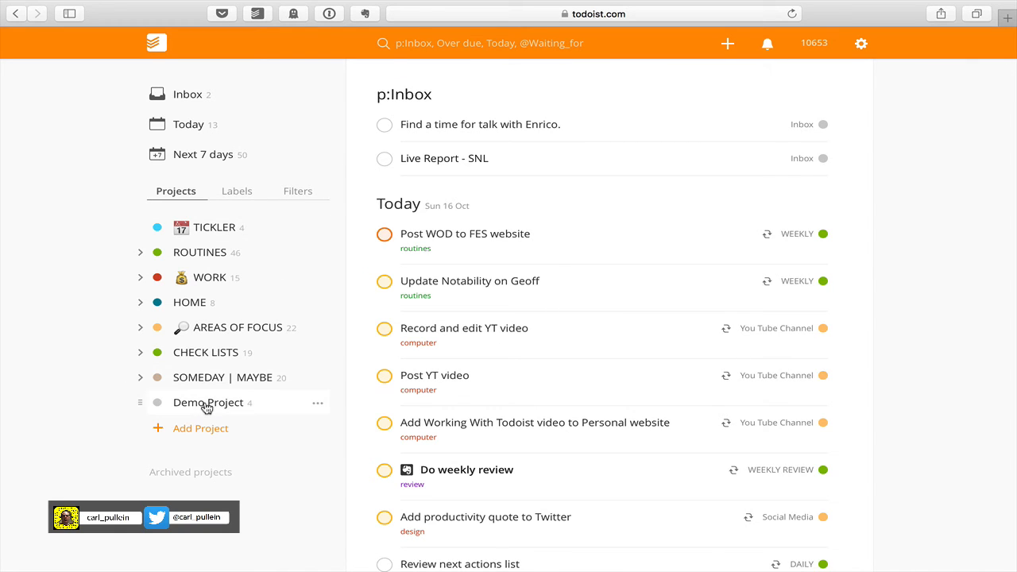
# Show the Demo Project's four tasks in the web app and dismiss the bulk action bar.
pyautogui.click(206, 402)
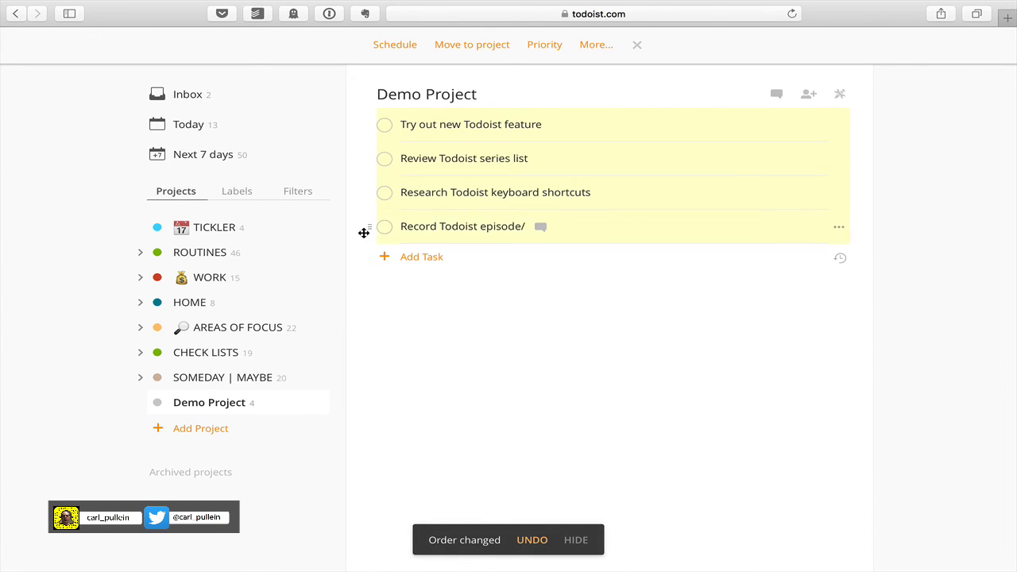
pyautogui.click(595, 45)
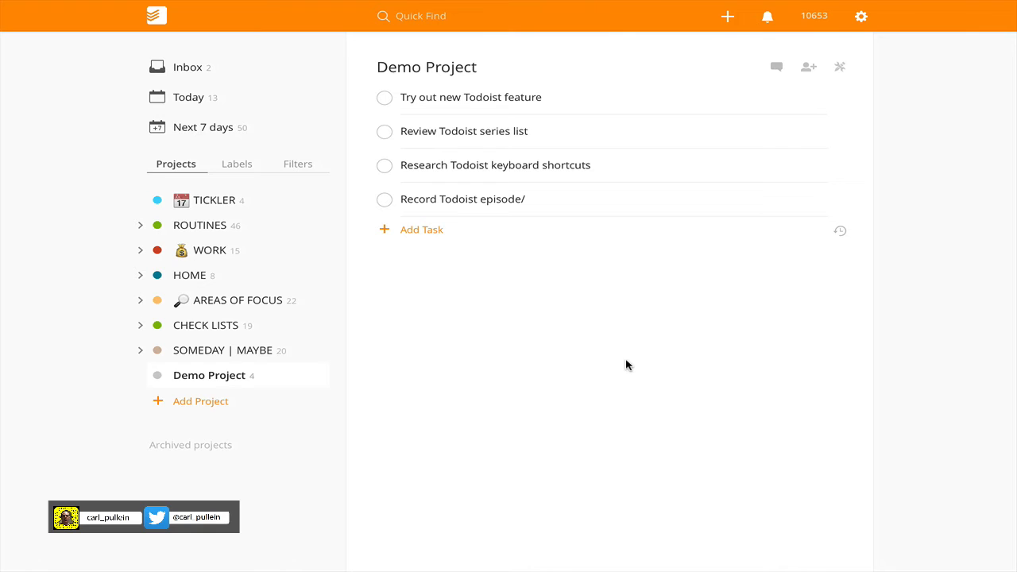
pyautogui.click(862, 15)
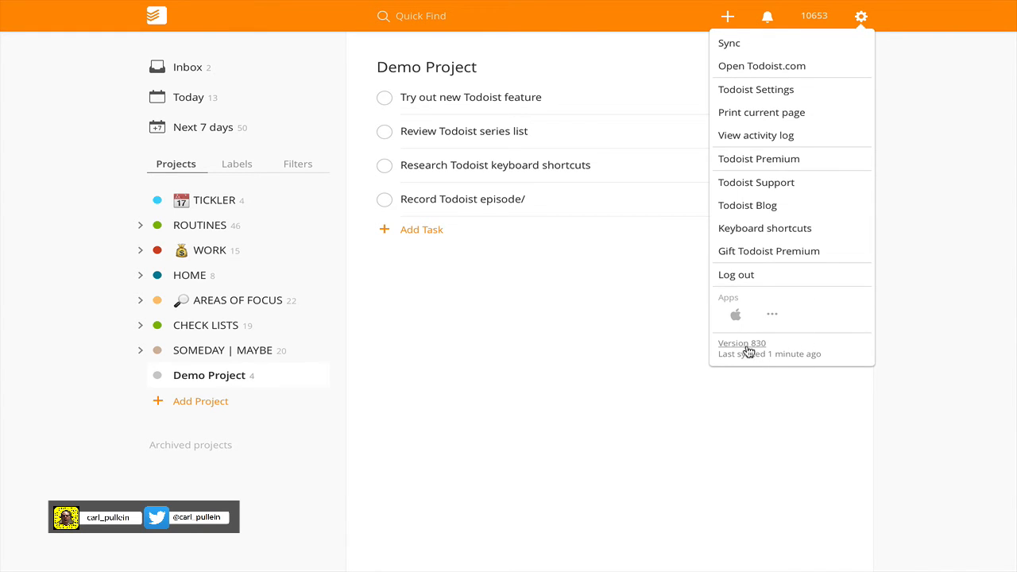
pyautogui.click(741, 344)
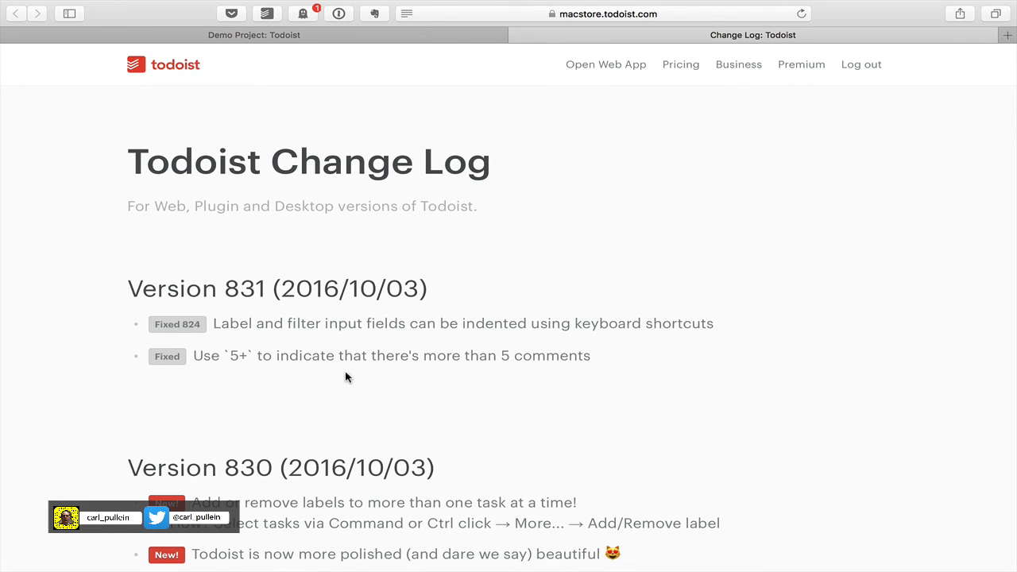
pyautogui.scroll(-3)
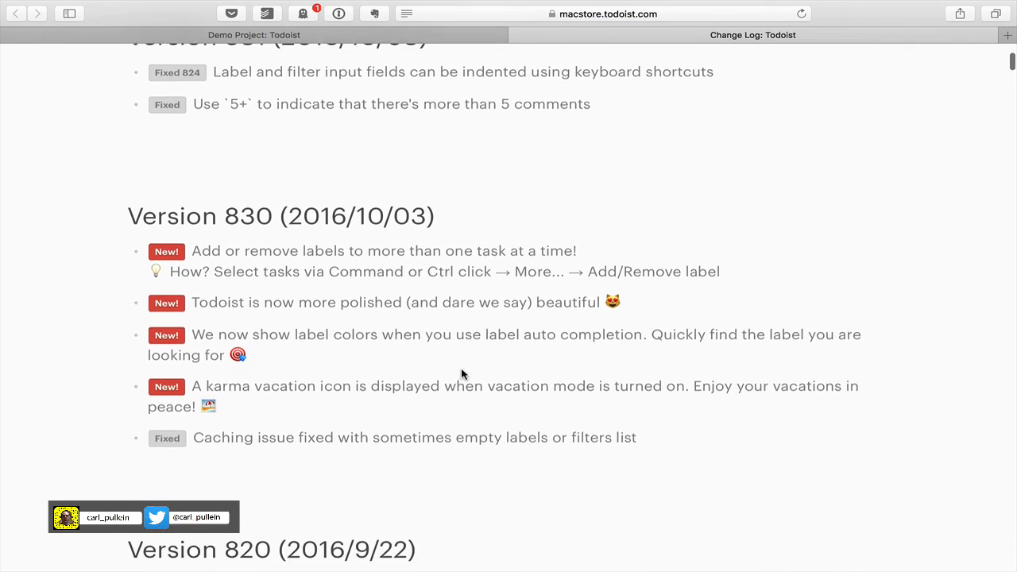
pyautogui.scroll(-3)
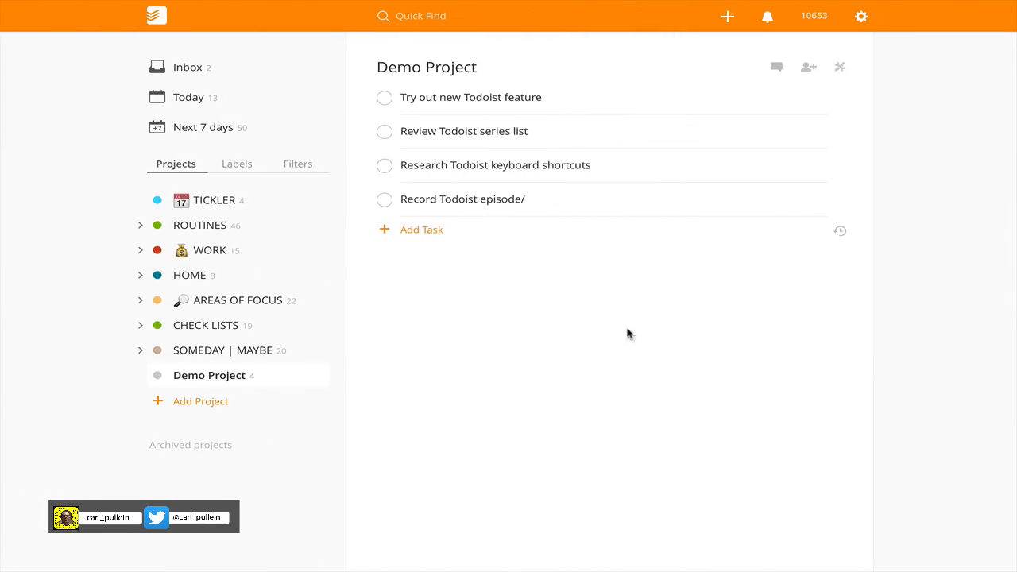
pyautogui.moveTo(601, 343)
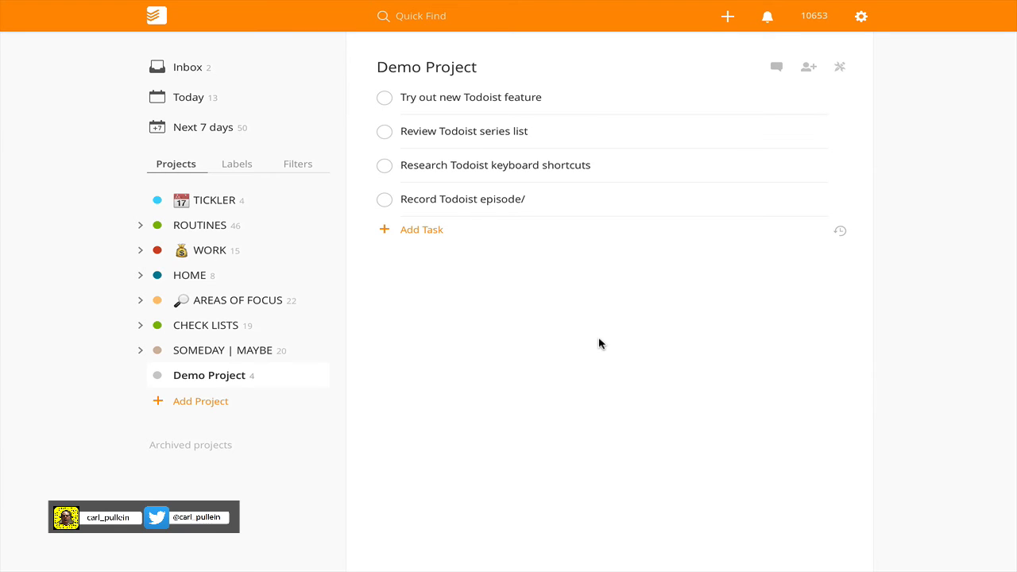
pyautogui.moveTo(359, 111)
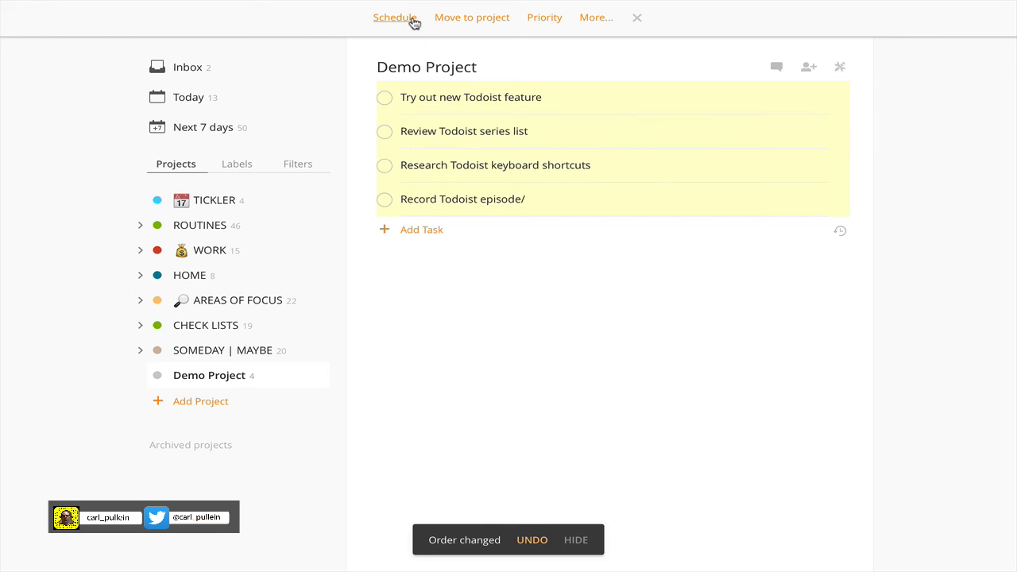
pyautogui.click(395, 16)
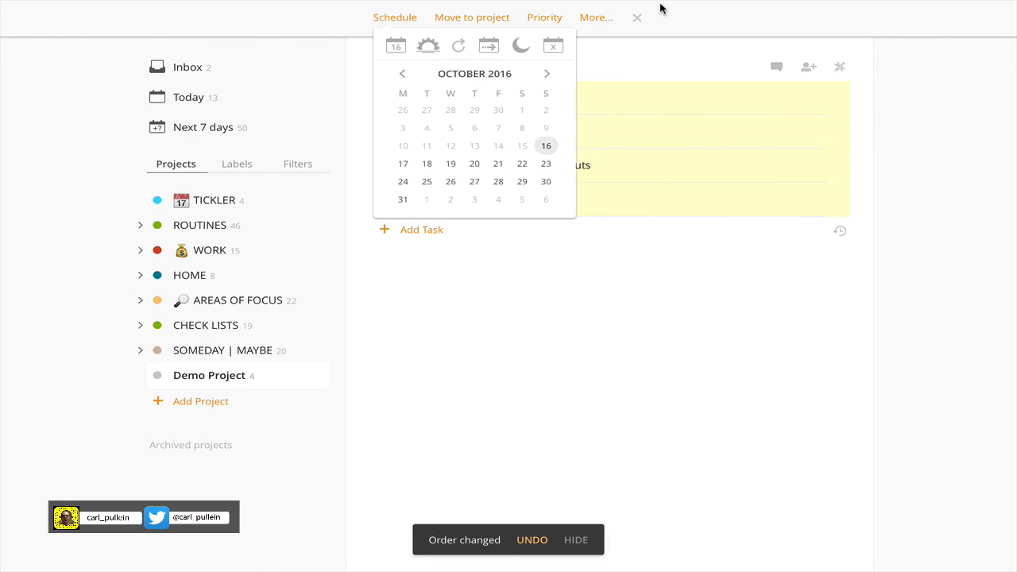
pyautogui.moveTo(629, 323)
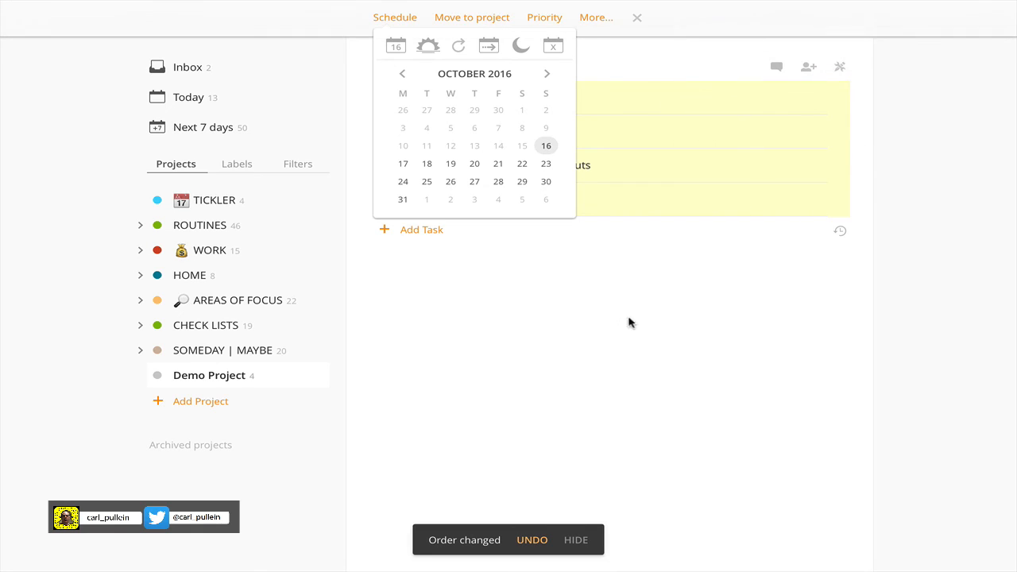
pyautogui.click(470, 16)
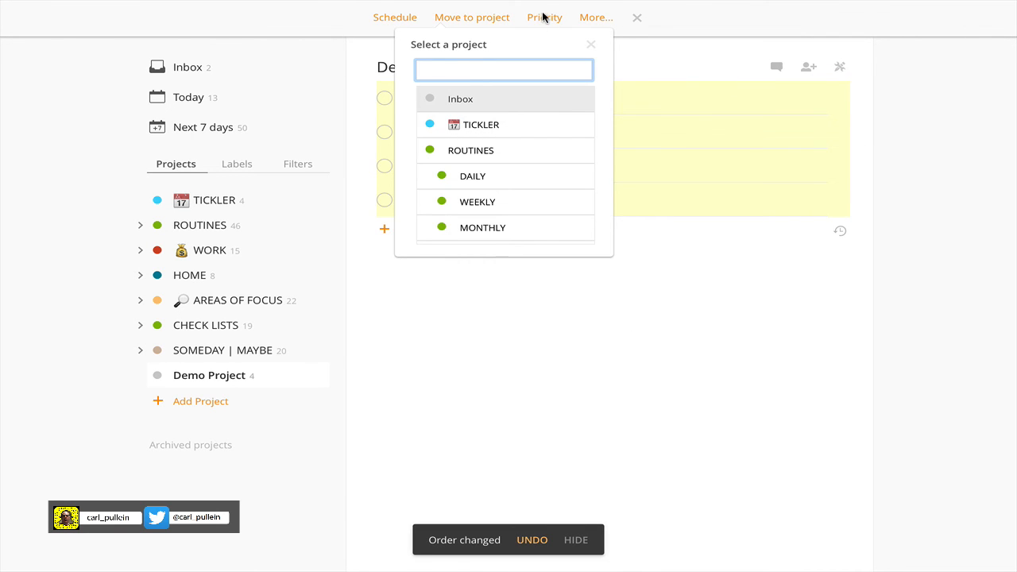
pyautogui.click(544, 16)
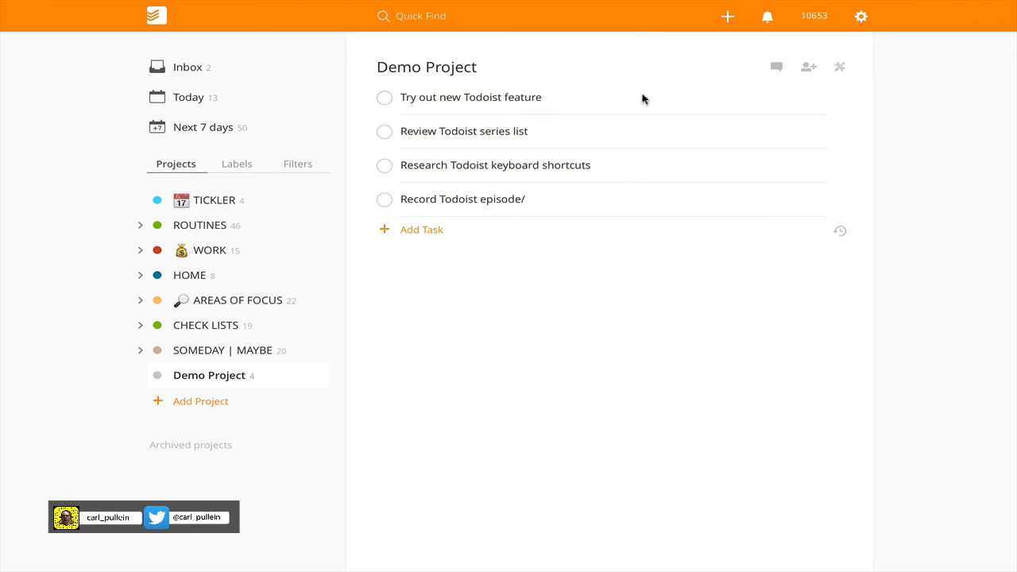
pyautogui.moveTo(631, 283)
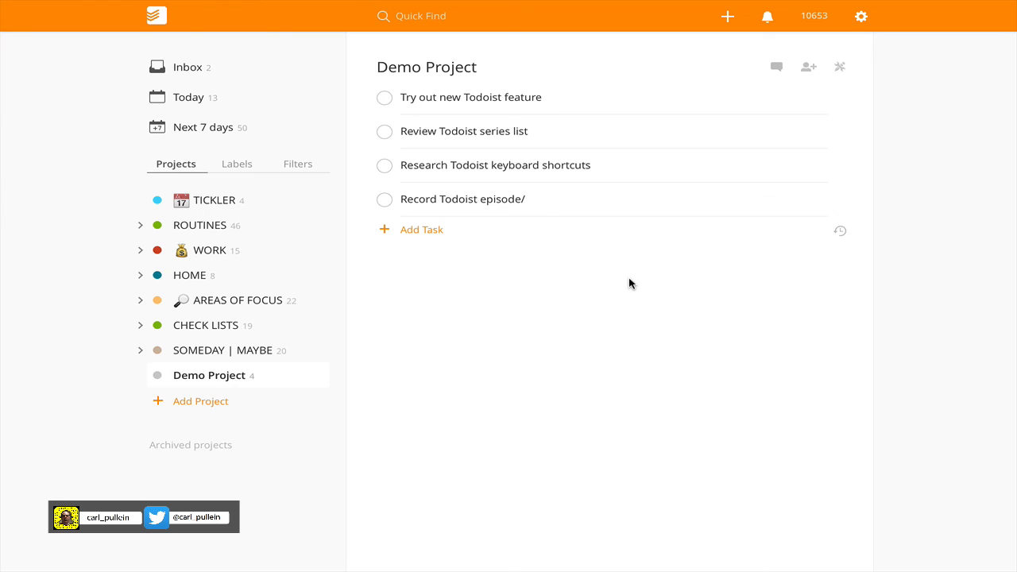